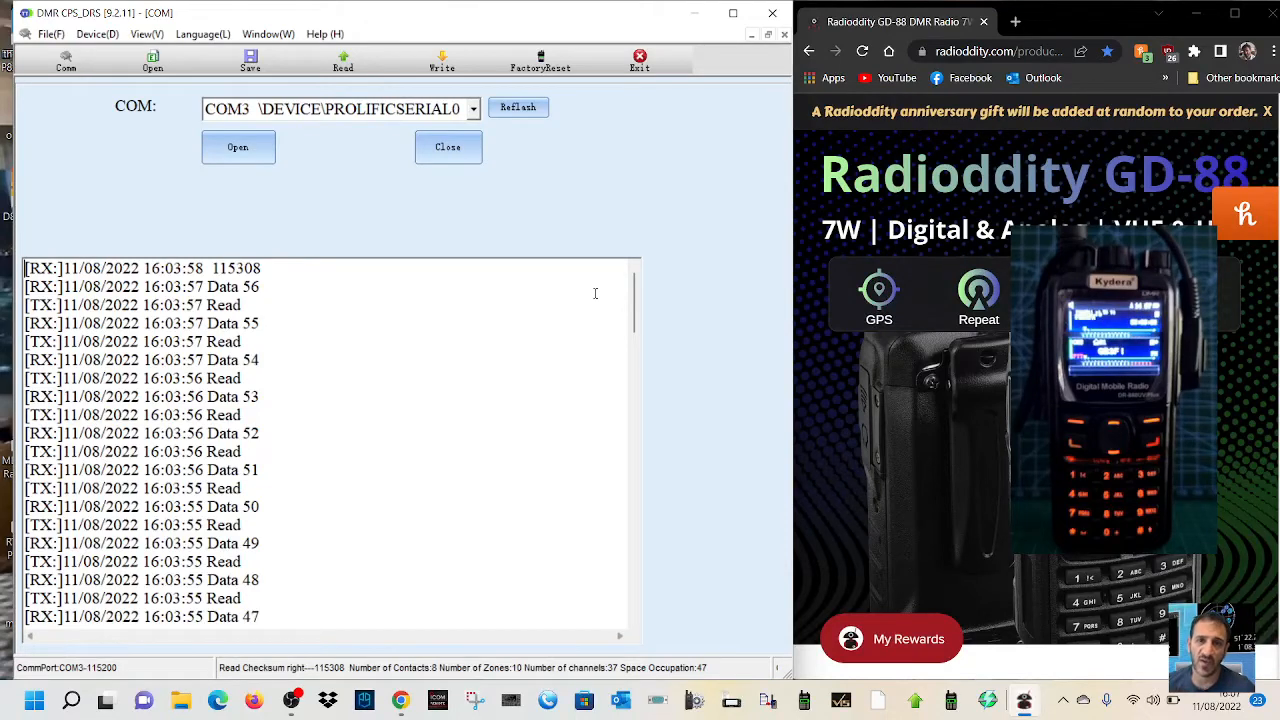
pyautogui.moveTo(152, 62)
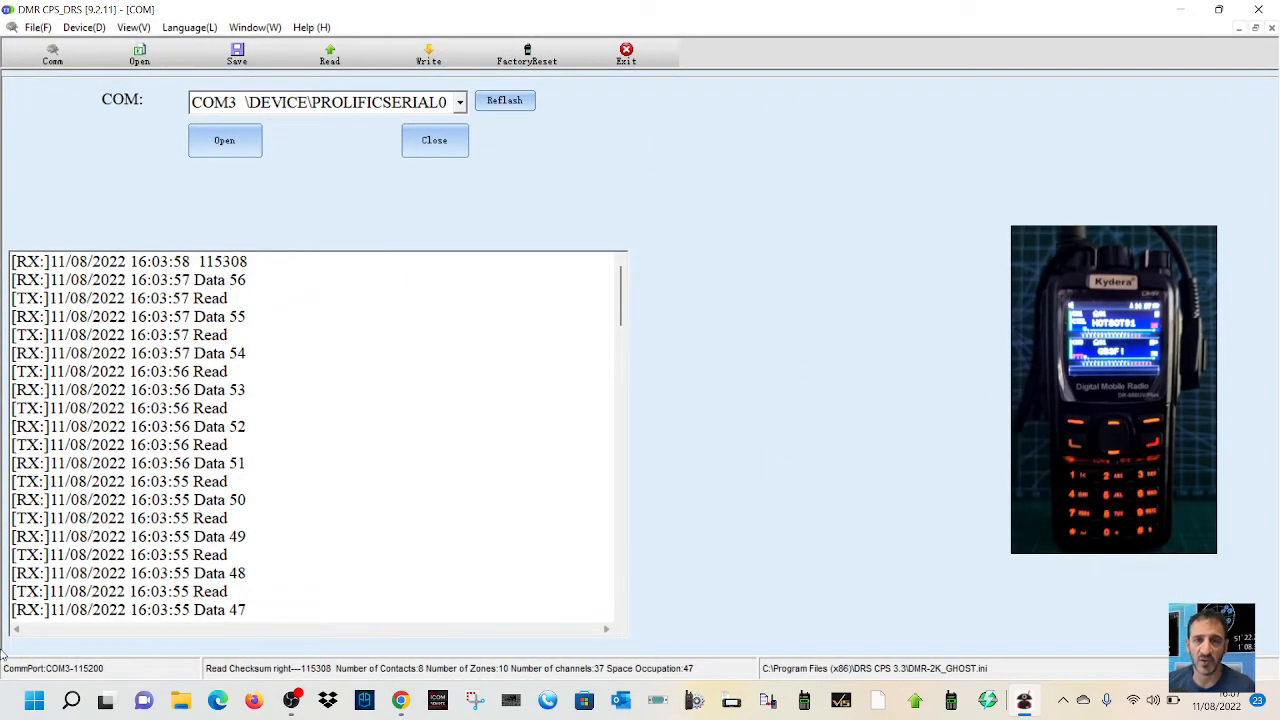
# Step: Open Device Manager from the Start button's right-click menu
pyautogui.rightClick(15, 700)
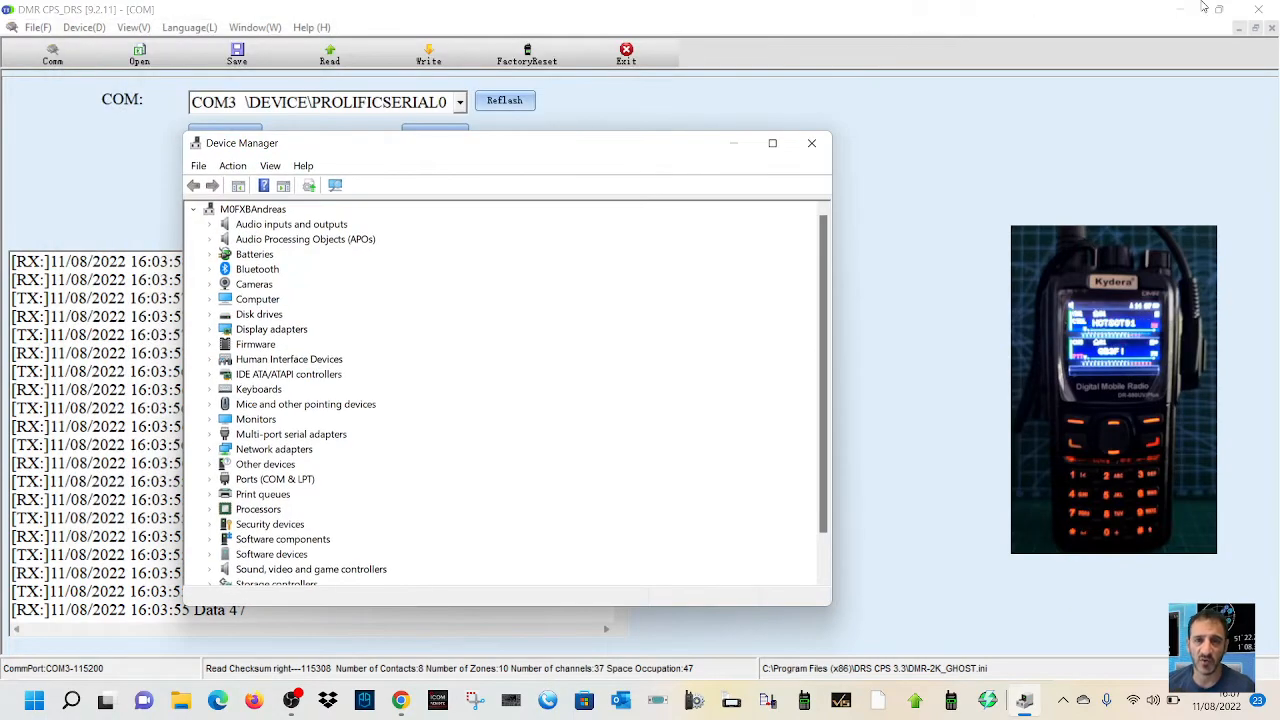
# Step: Go to the Radioddity download page and show the GD-88 downloads
pyautogui.click(812, 142)
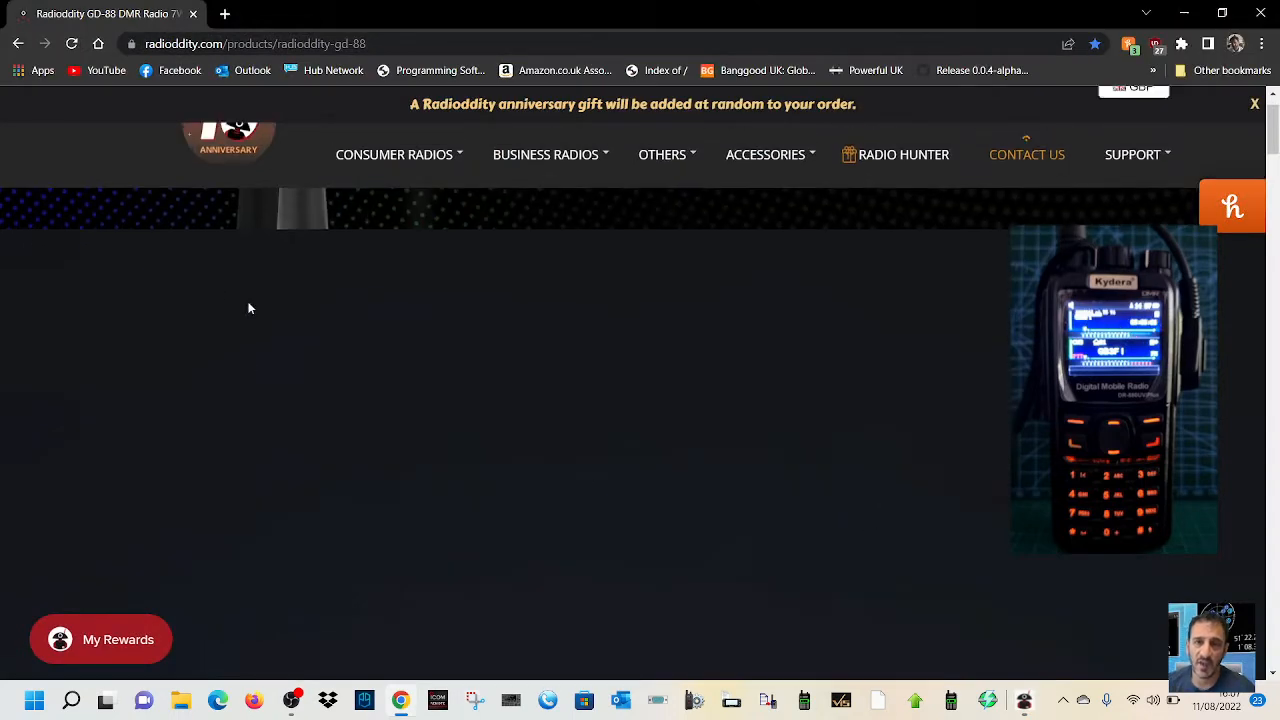
pyautogui.scroll(3)
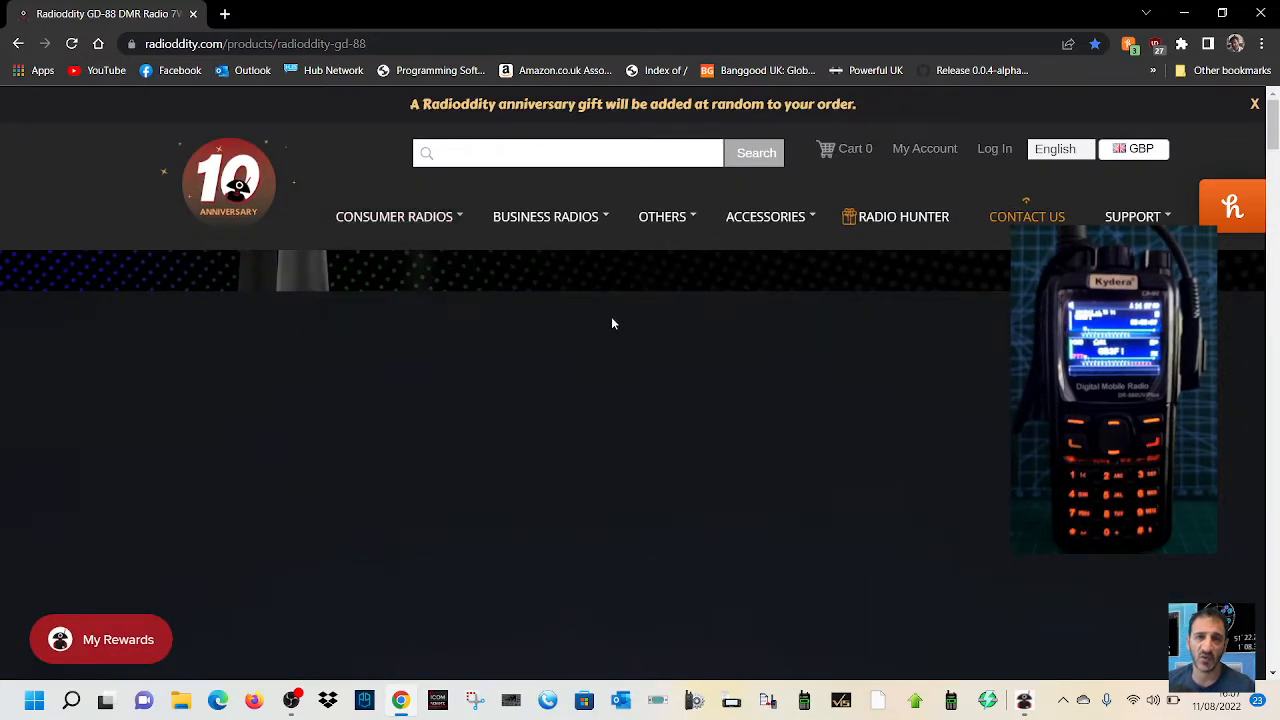
pyautogui.click(1132, 216)
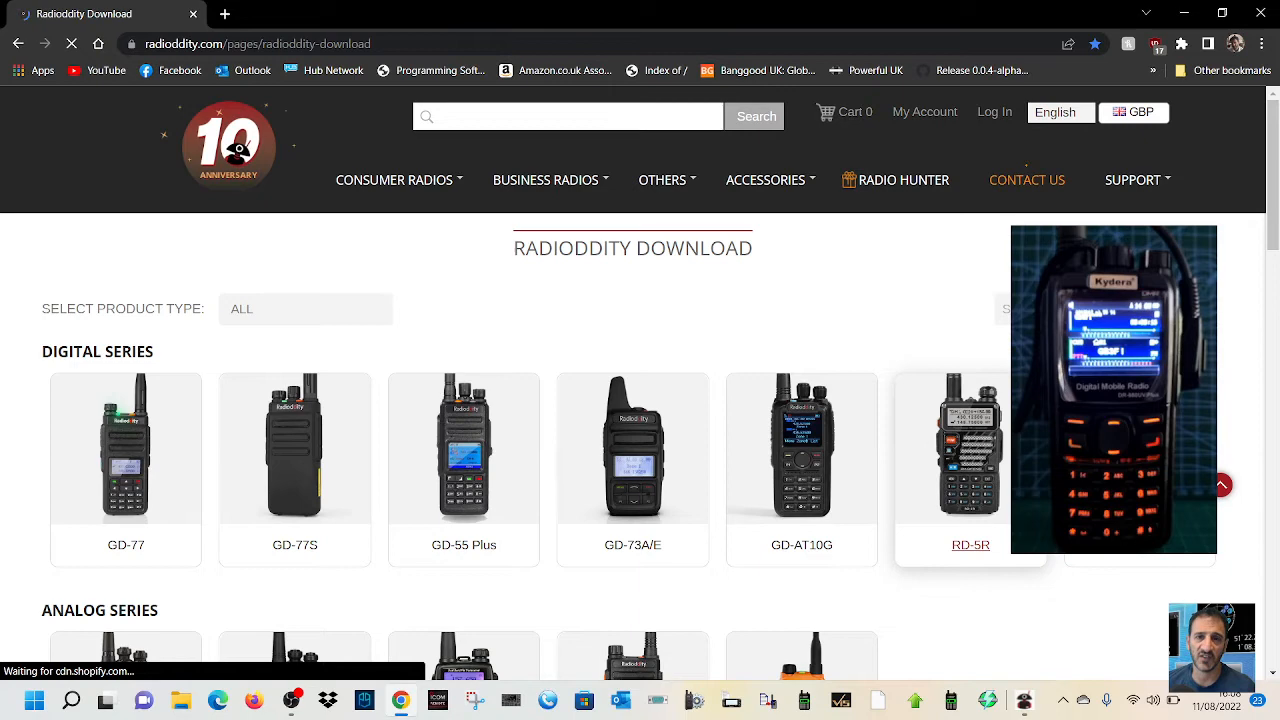
pyautogui.click(970, 448)
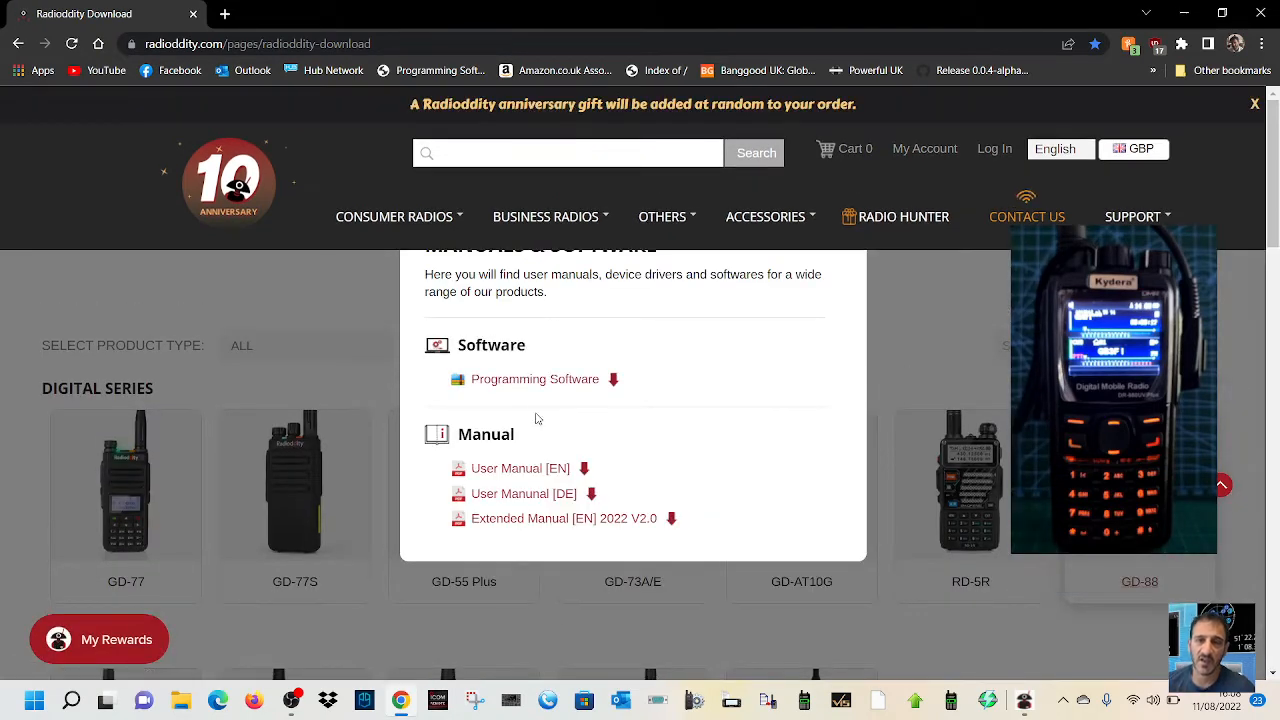
pyautogui.moveTo(693, 386)
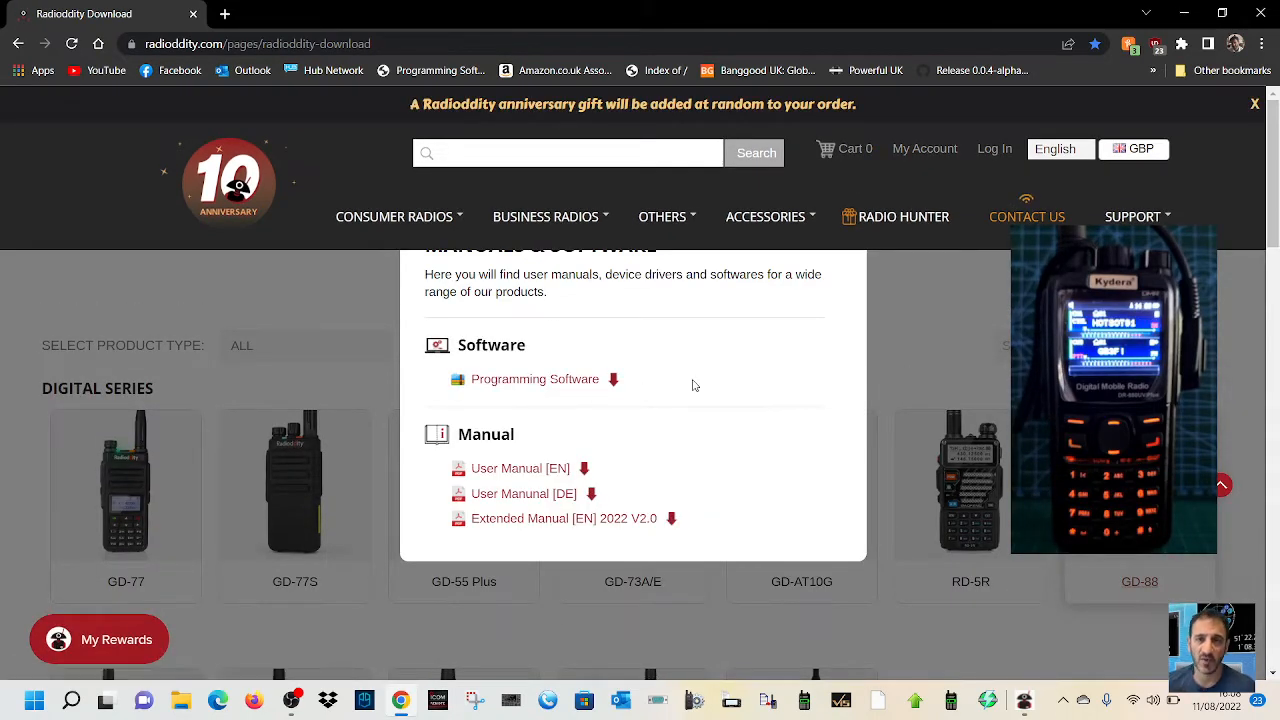
pyautogui.moveTo(580, 360)
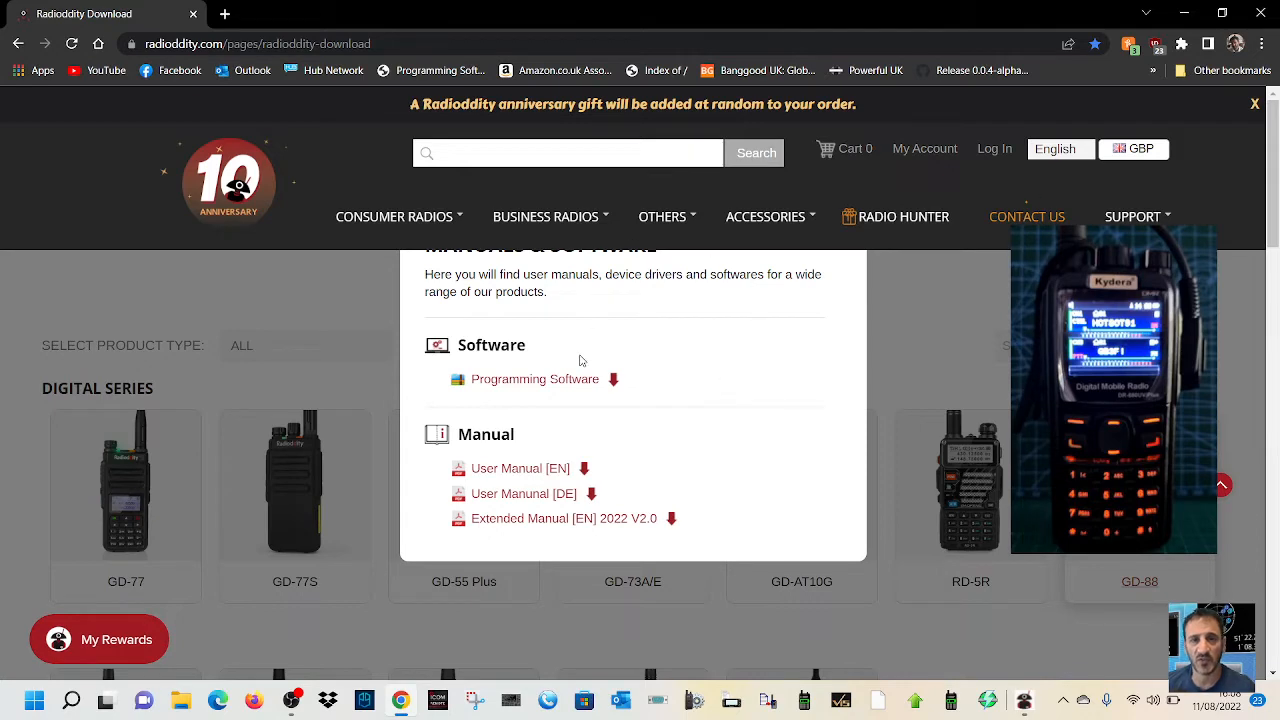
# Step: Download the GD-88 software package and open its WIN10 11 Driver archive in WinRAR
pyautogui.click(535, 379)
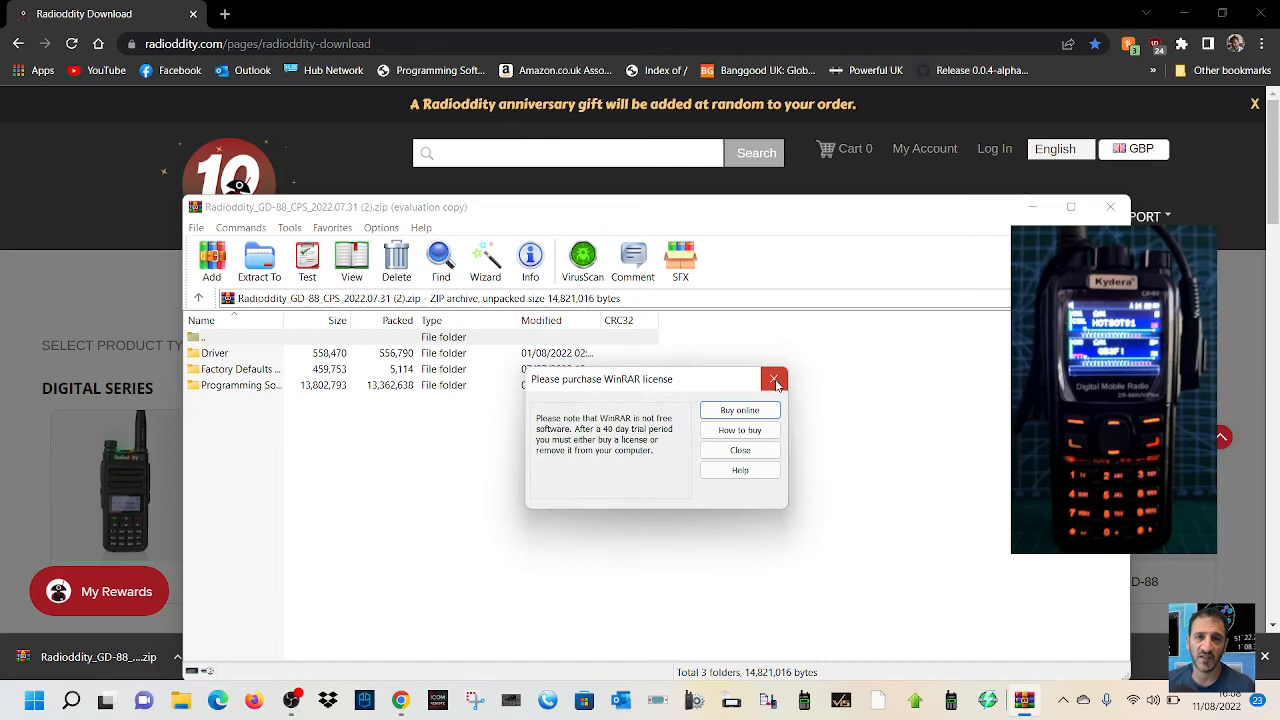
pyautogui.click(775, 379)
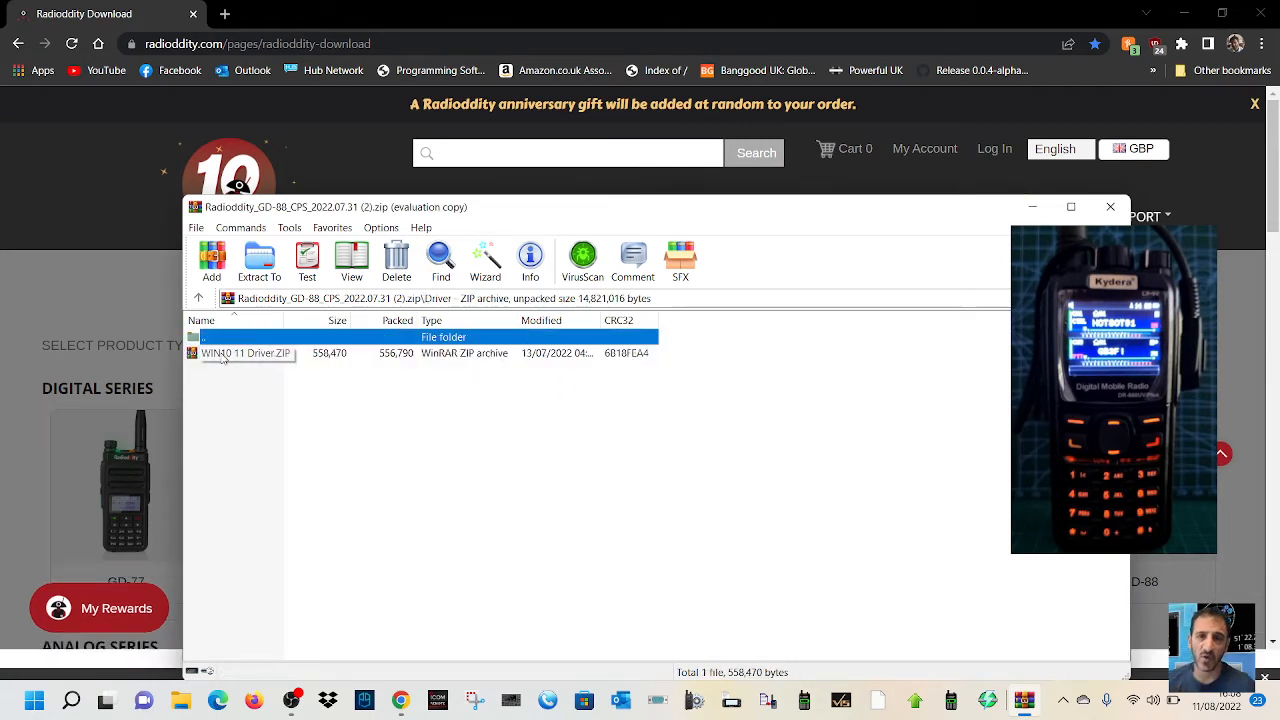
pyautogui.click(240, 352)
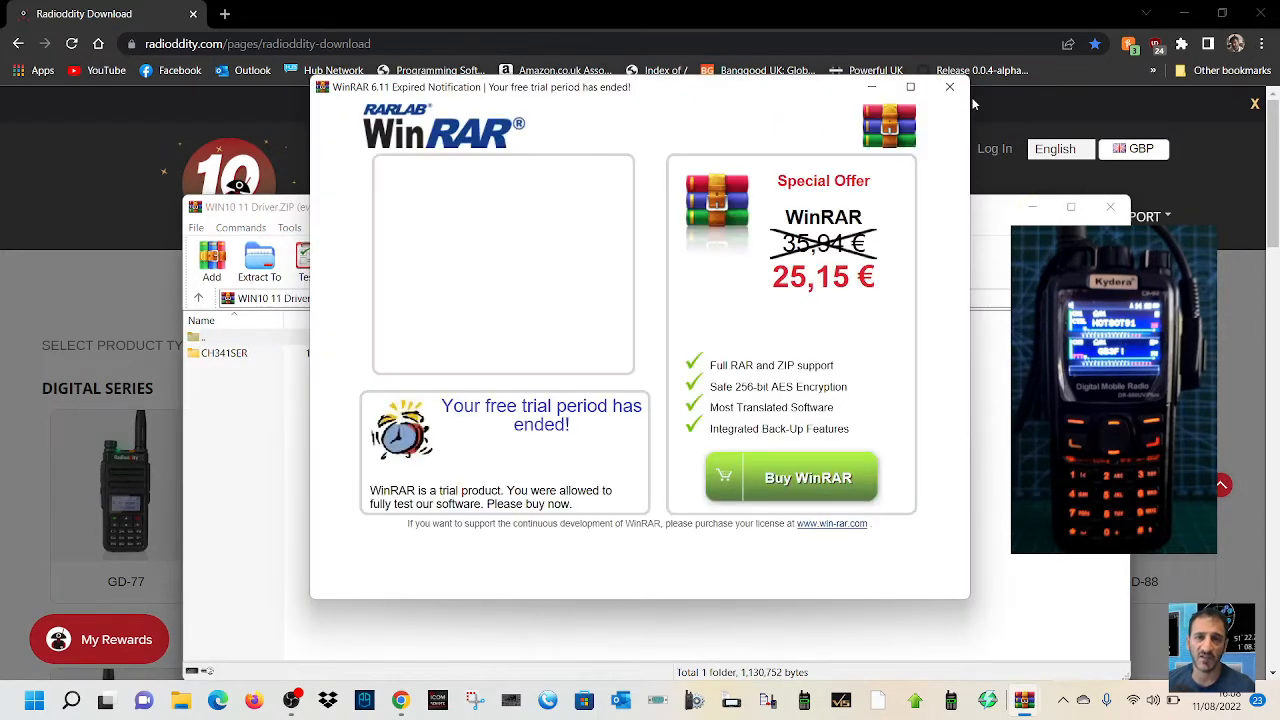
pyautogui.click(948, 87)
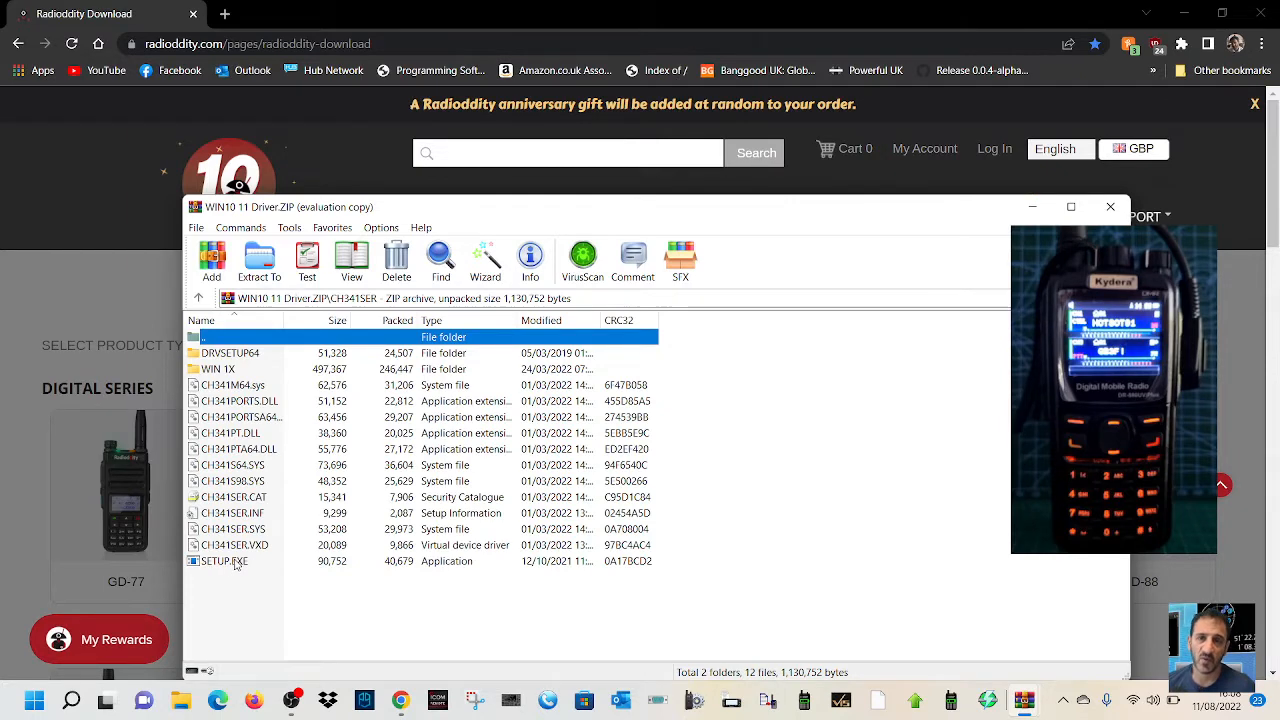
pyautogui.moveTo(1110, 207)
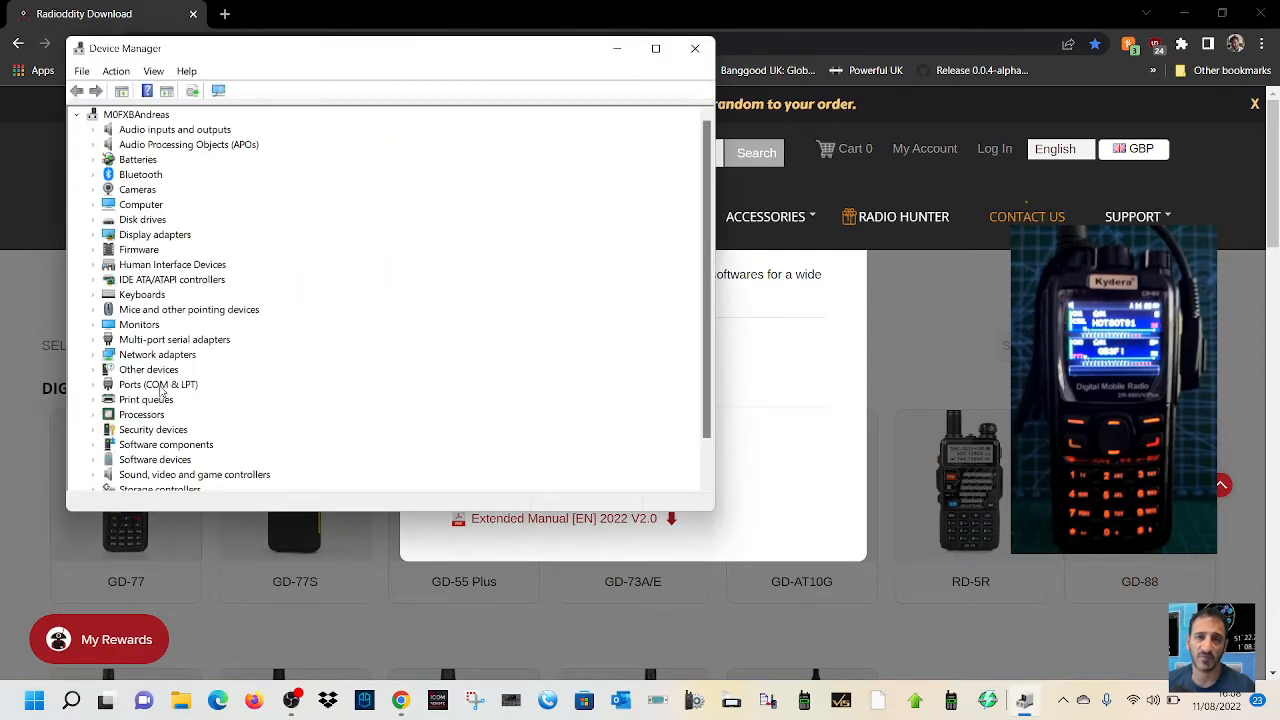
pyautogui.moveTo(393, 531)
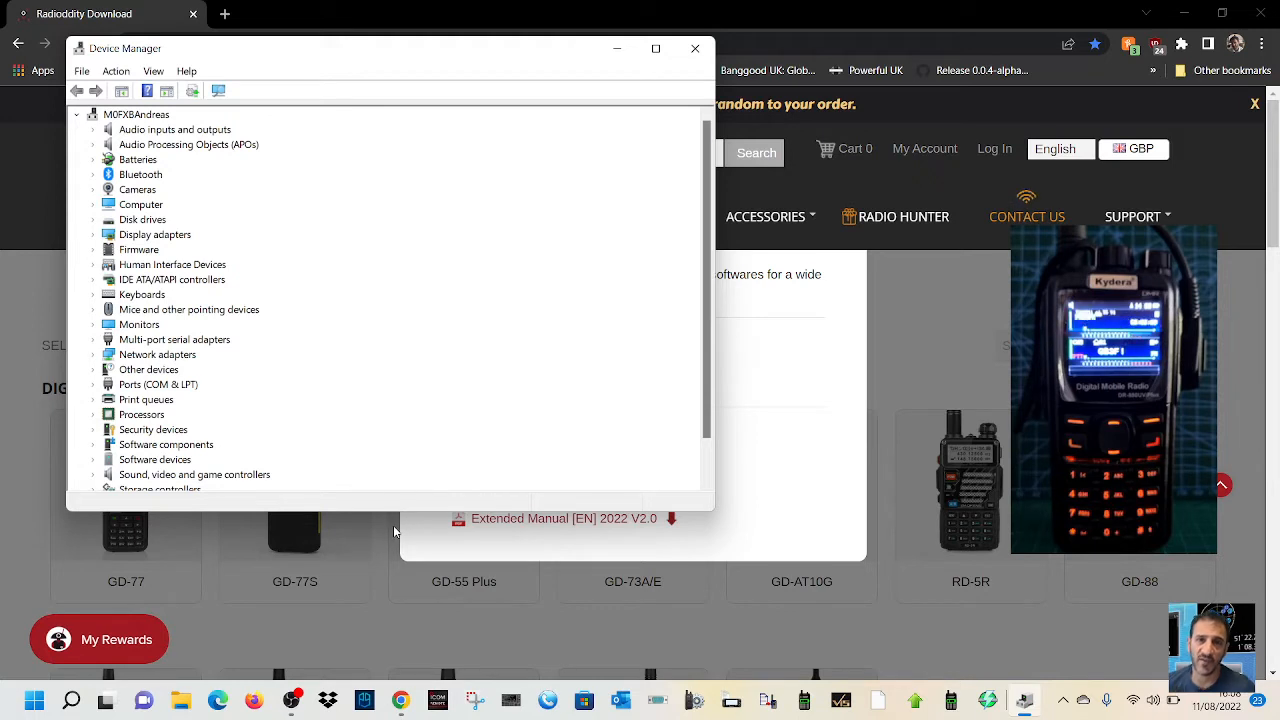
# Step: Scroll Device Manager to the Ports (COM & LPT) entries showing Prolific COM3
pyautogui.scroll(-3)
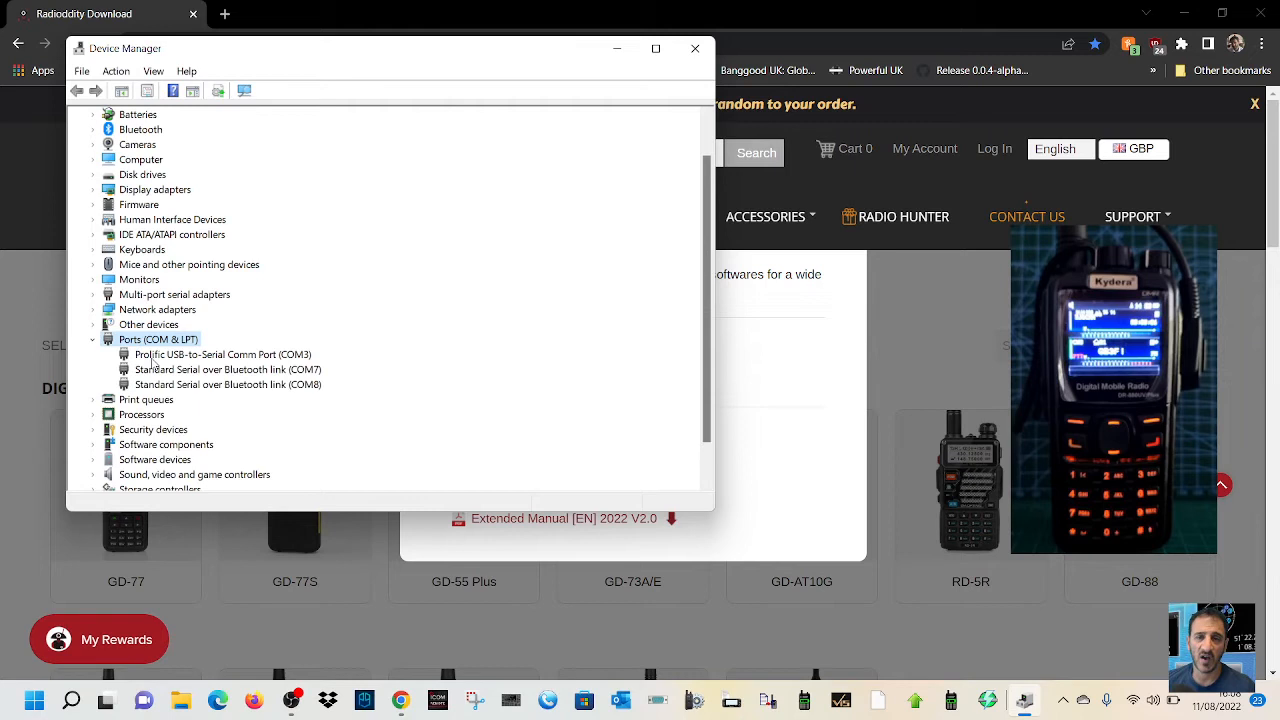
pyautogui.moveTo(270, 357)
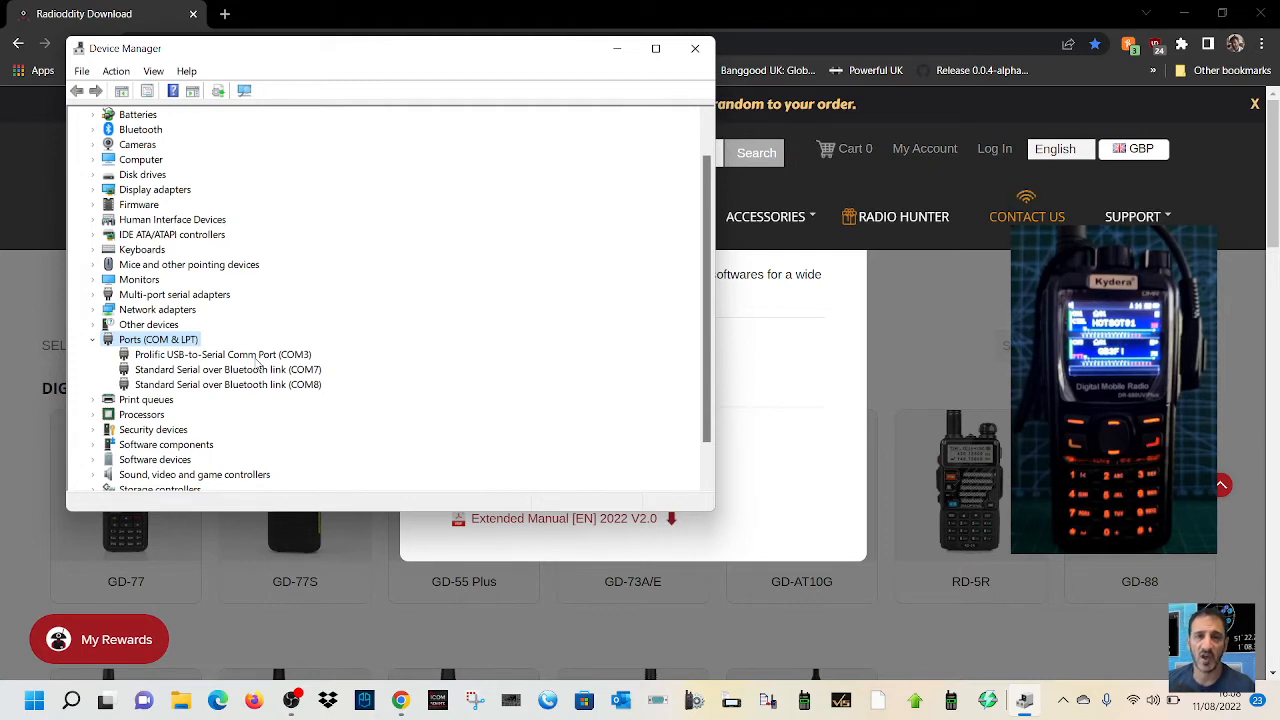
# Step: Uninstall the Prolific COM3 port from its Driver tab, ticking 'Attempt to remove the driver'
pyautogui.rightClick(220, 354)
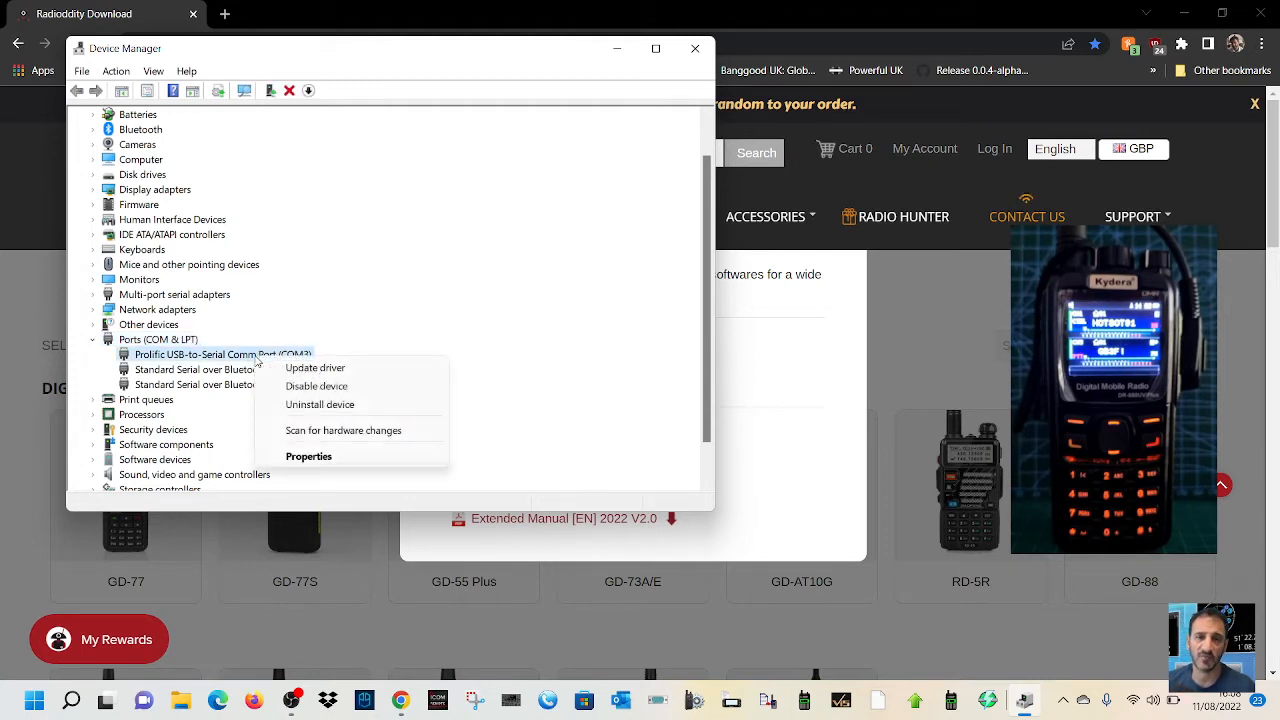
pyautogui.moveTo(309, 456)
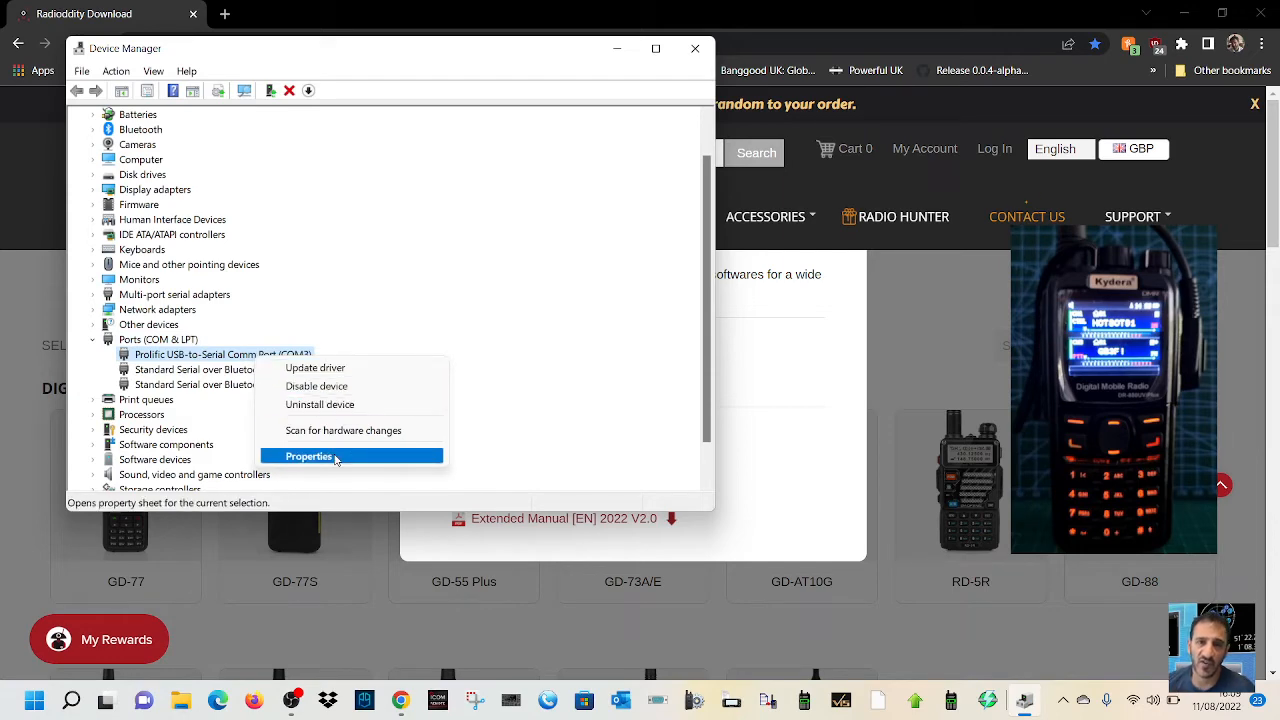
pyautogui.click(308, 456)
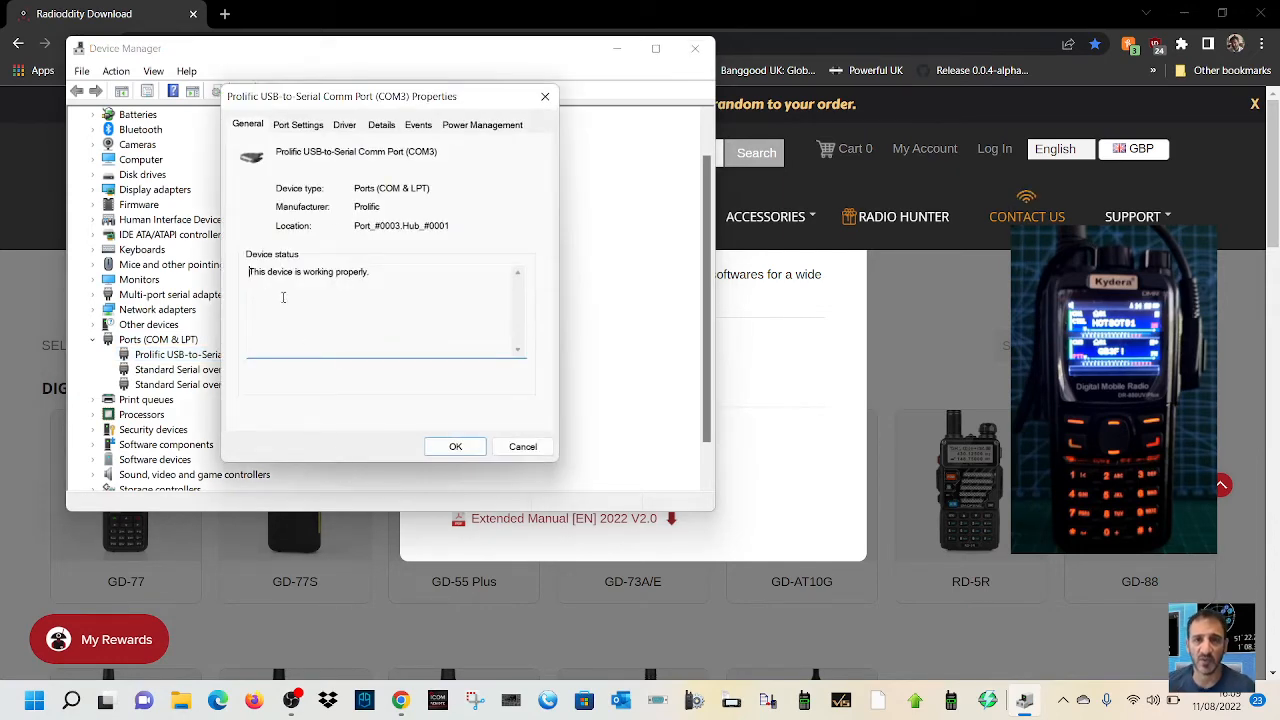
pyautogui.click(344, 124)
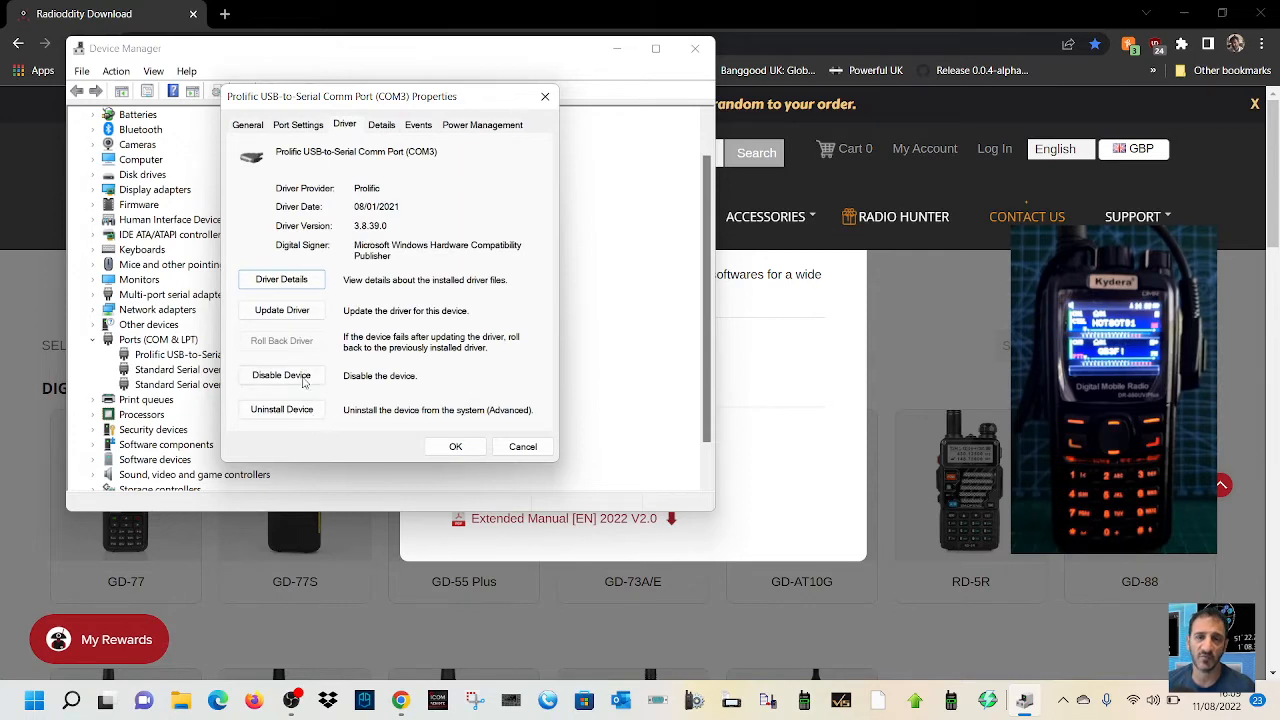
pyautogui.click(281, 409)
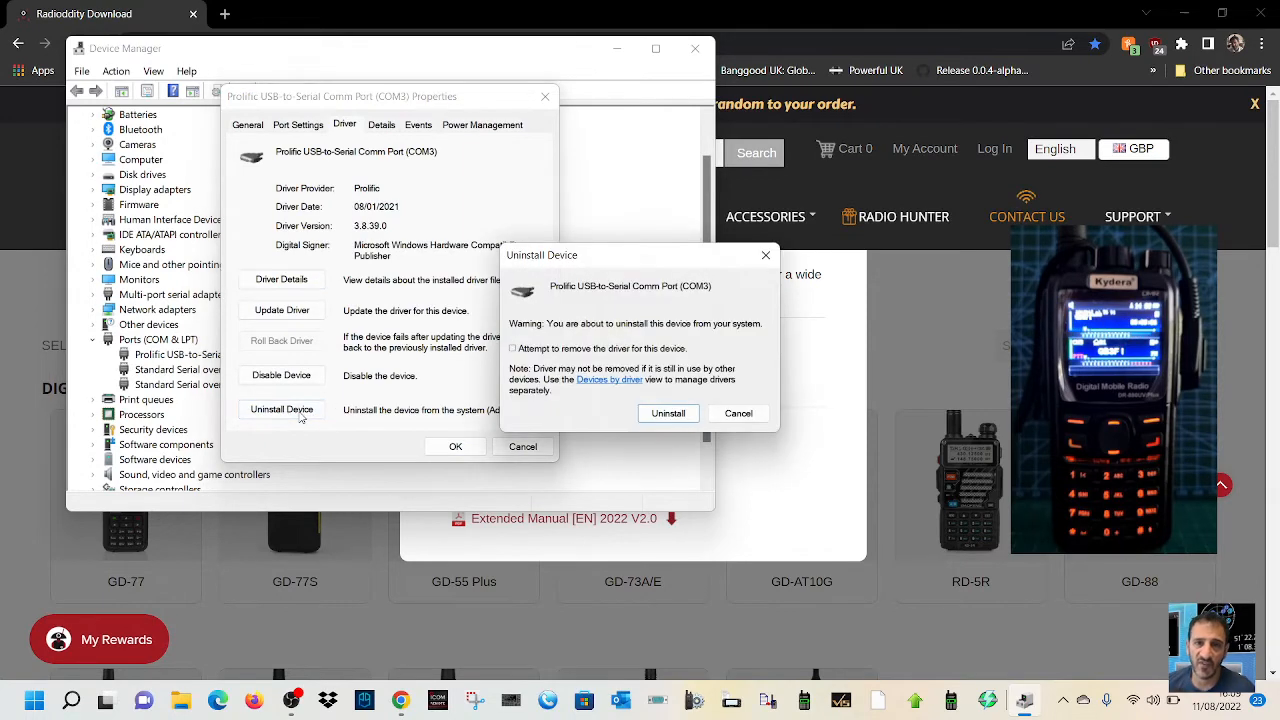
pyautogui.moveTo(548, 378)
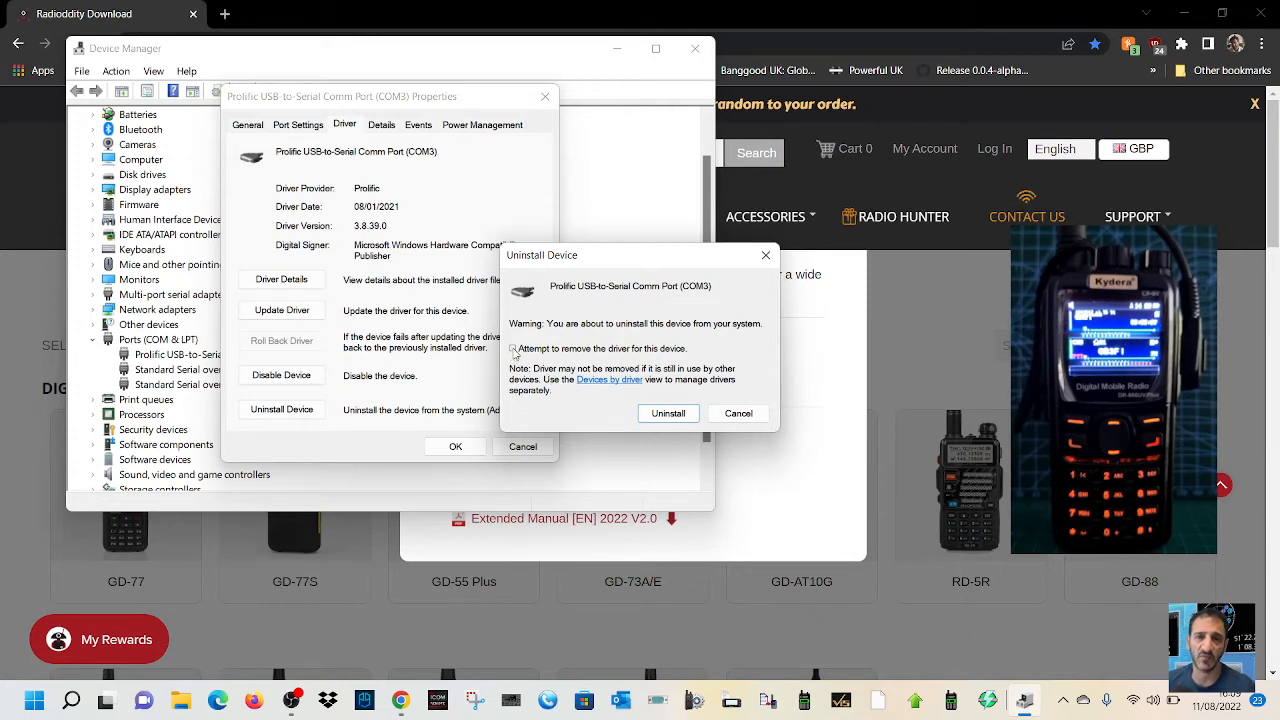
pyautogui.click(513, 349)
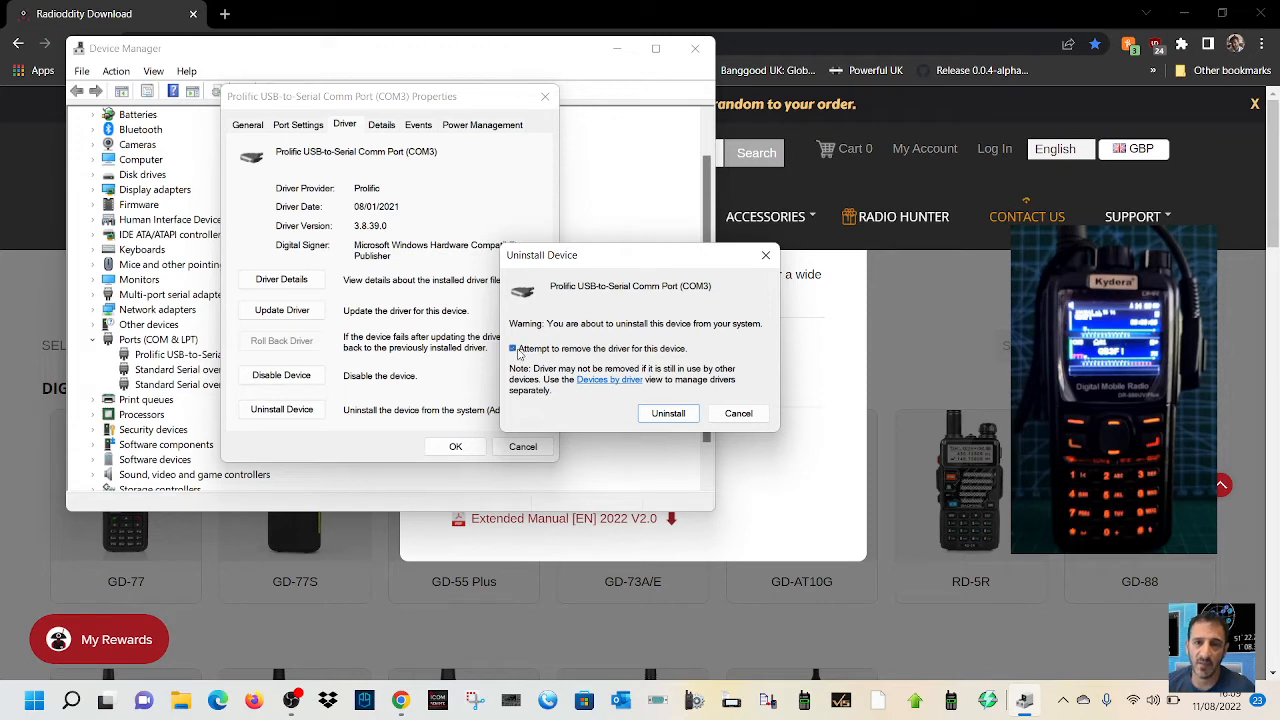
pyautogui.click(513, 348)
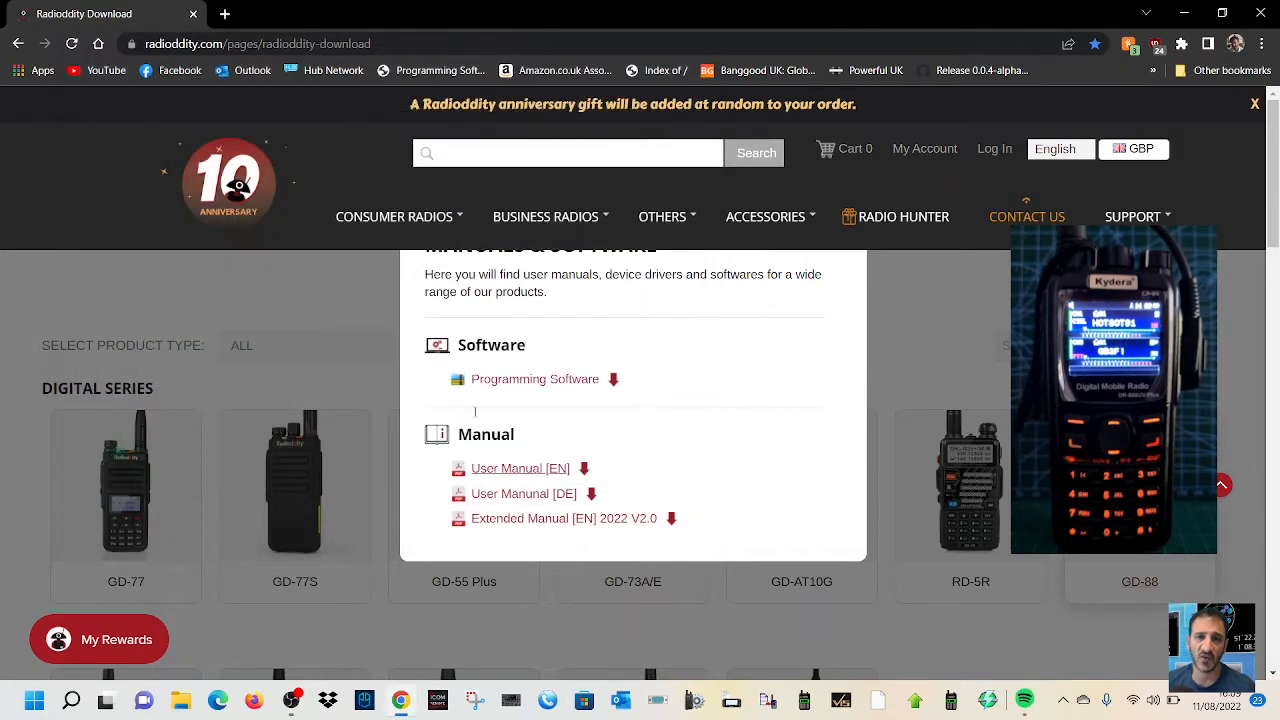
pyautogui.moveTo(535, 378)
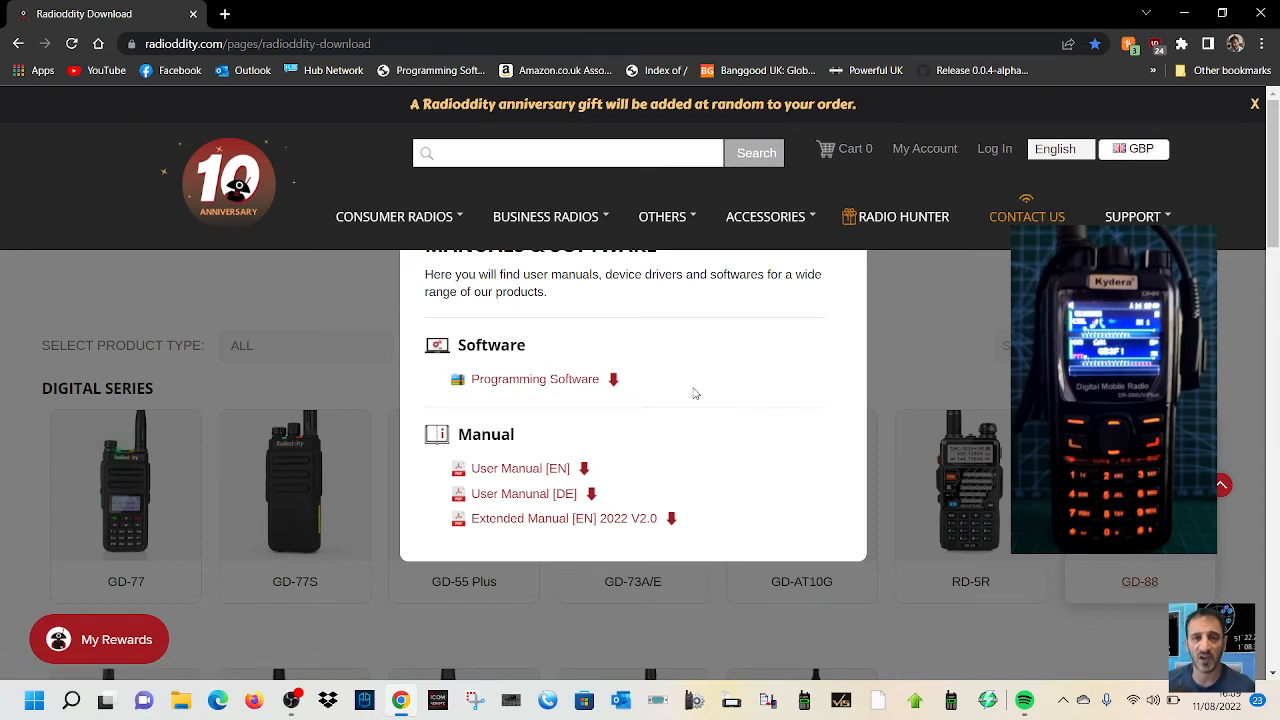
pyautogui.rightClick(33, 700)
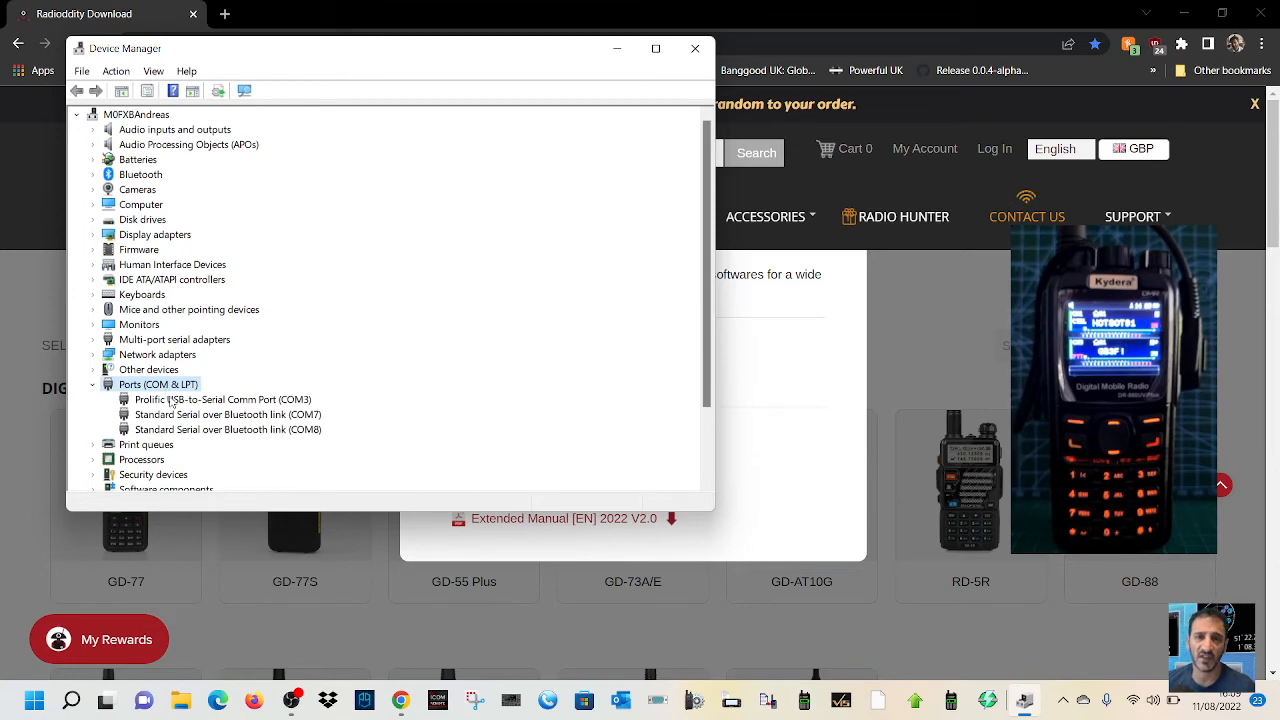
# Step: Check the Prolific USB-to-Serial Comm Port (COM3) entry in Device Manager
pyautogui.click(694, 48)
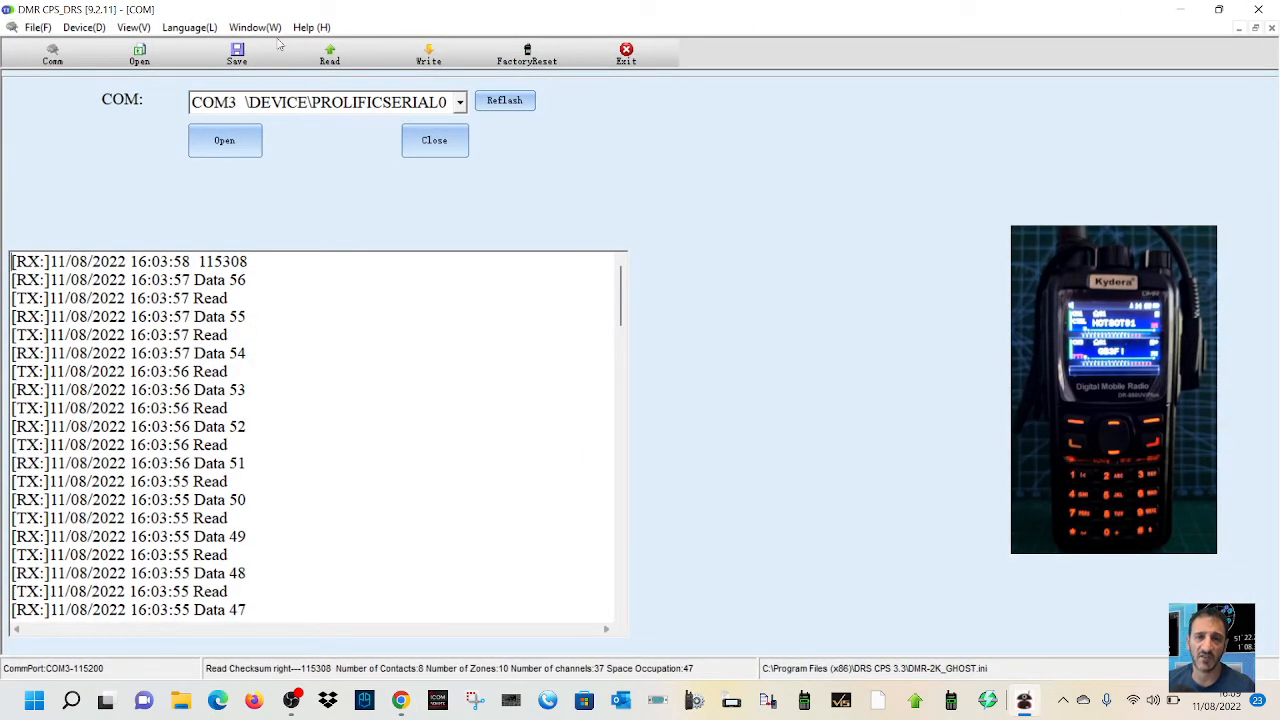
# Step: Select COM3 \DEVICE\PROLIFICSERIAL0 as the CPS communication port
pyautogui.click(52, 55)
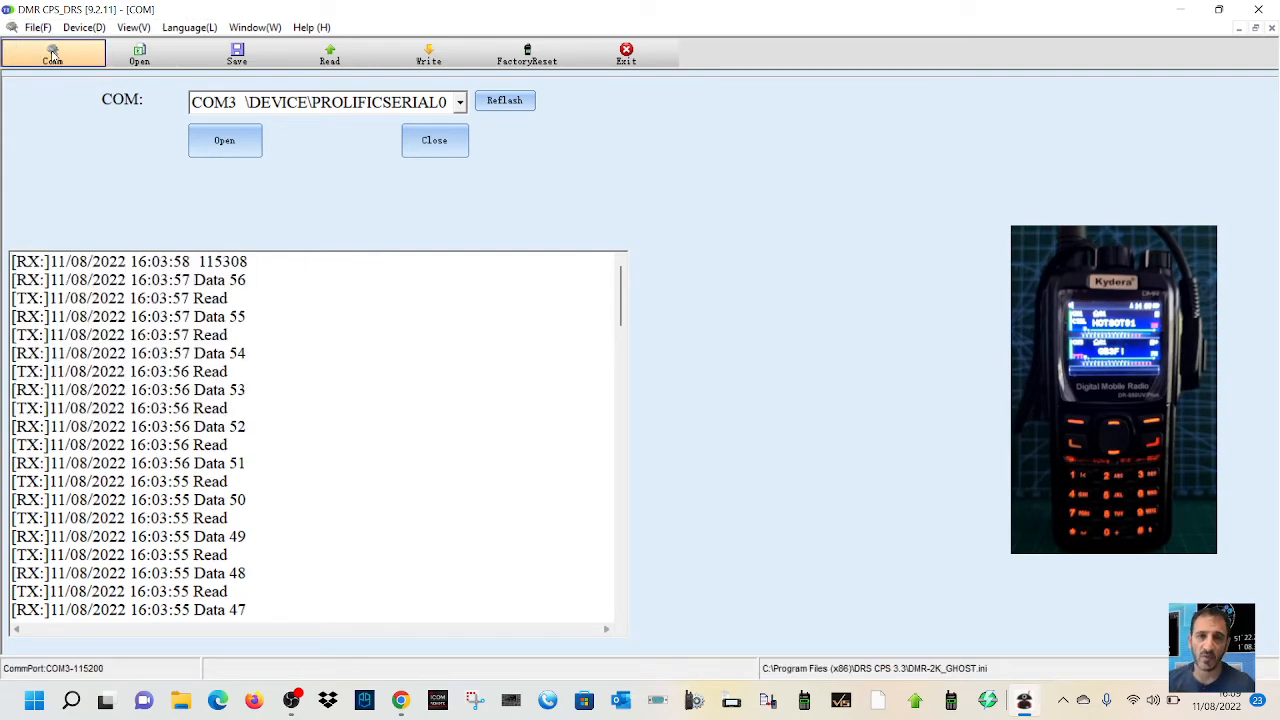
pyautogui.click(459, 102)
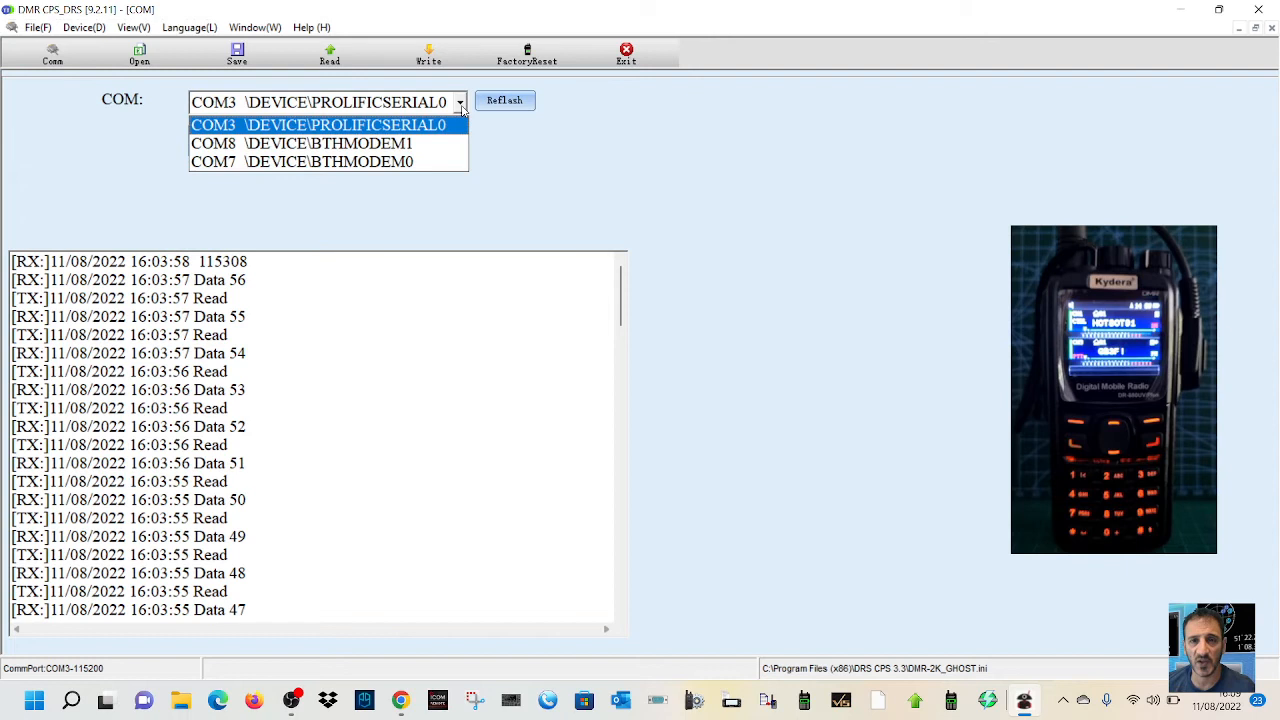
pyautogui.click(318, 124)
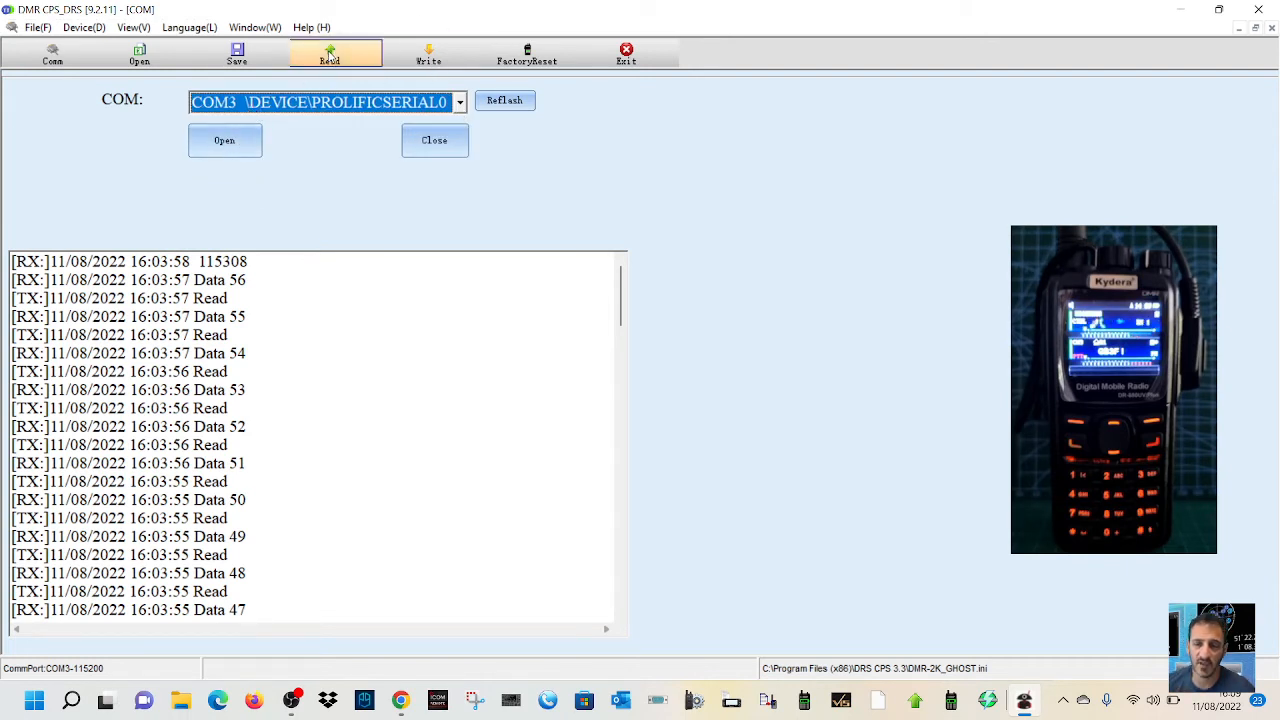
pyautogui.moveTo(428, 52)
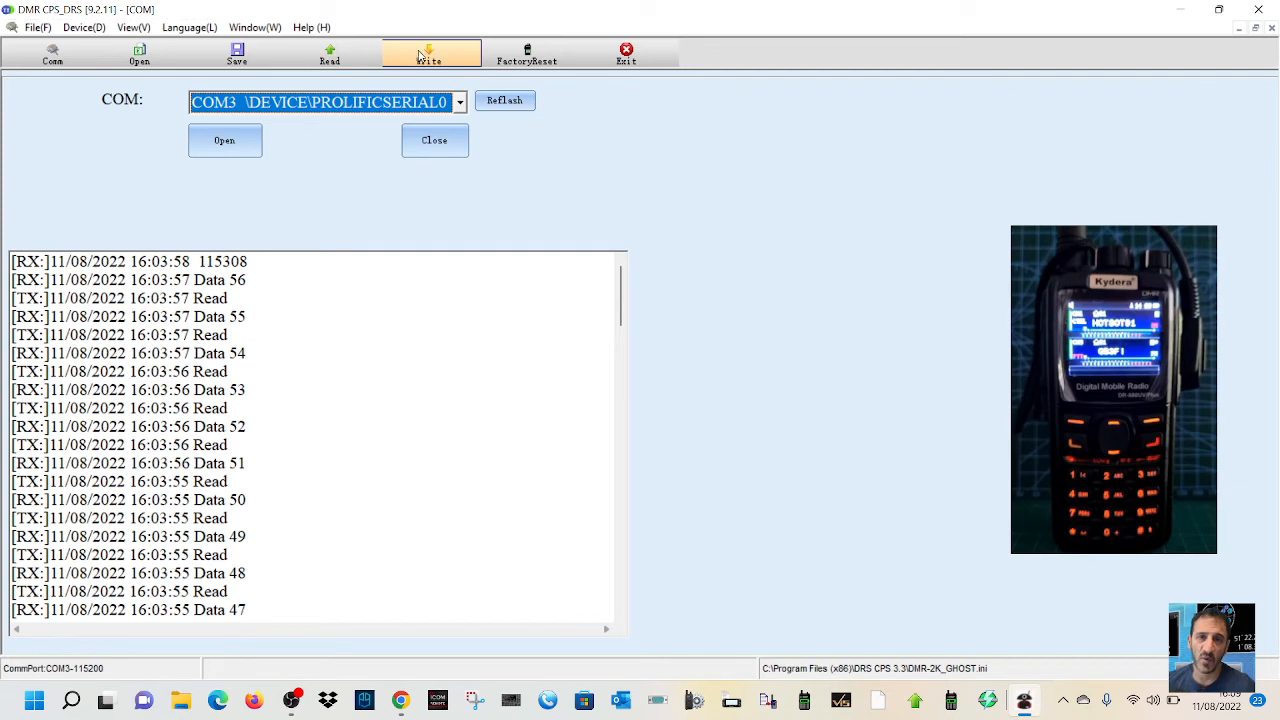
pyautogui.moveTo(673, 310)
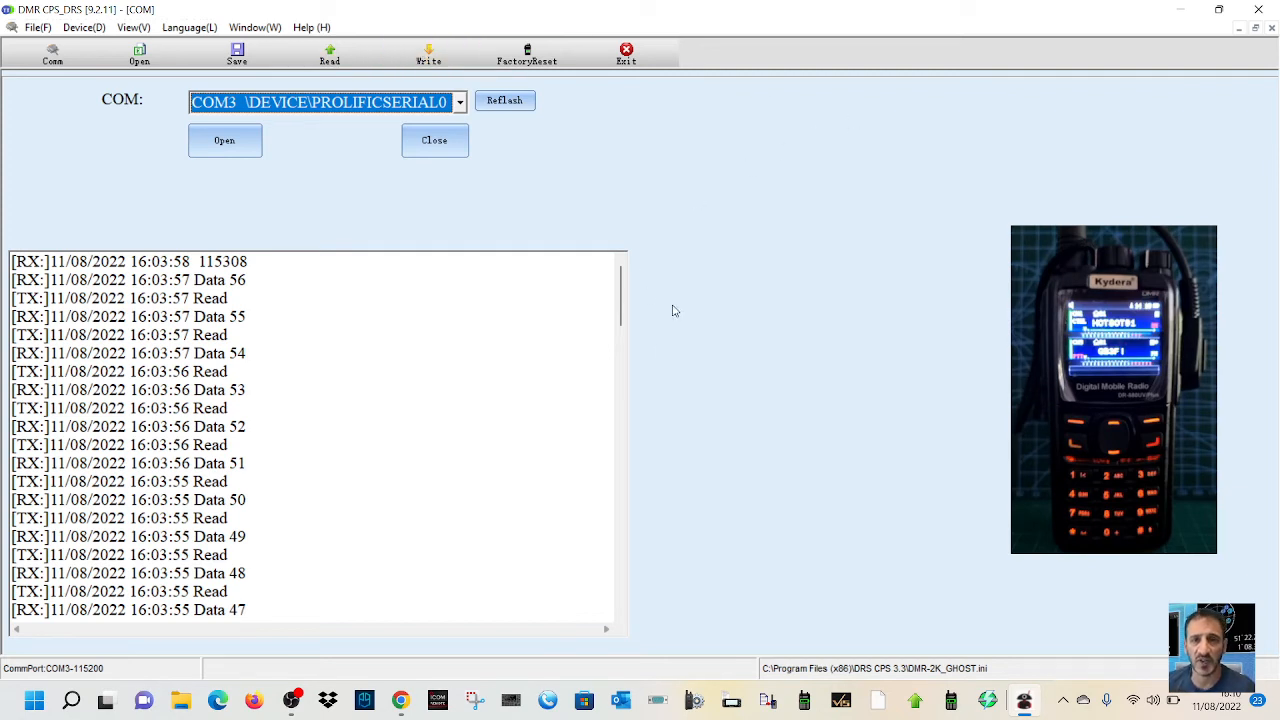
pyautogui.moveTo(659, 356)
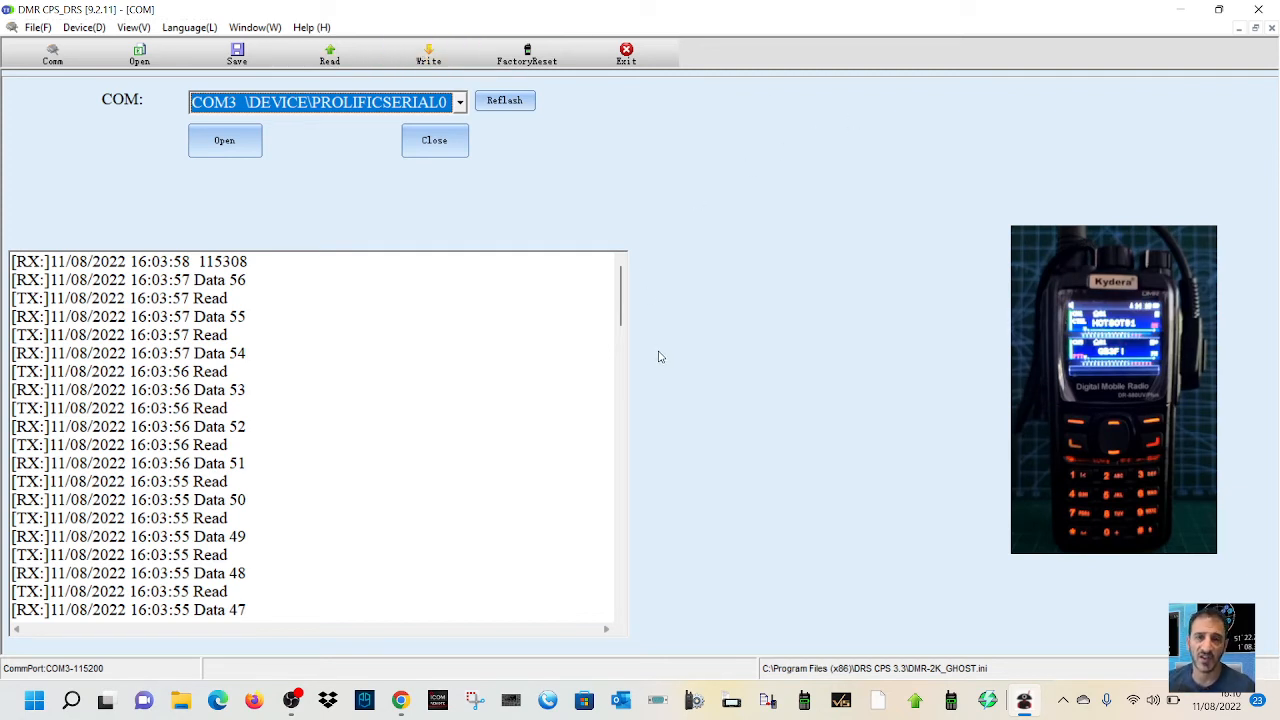